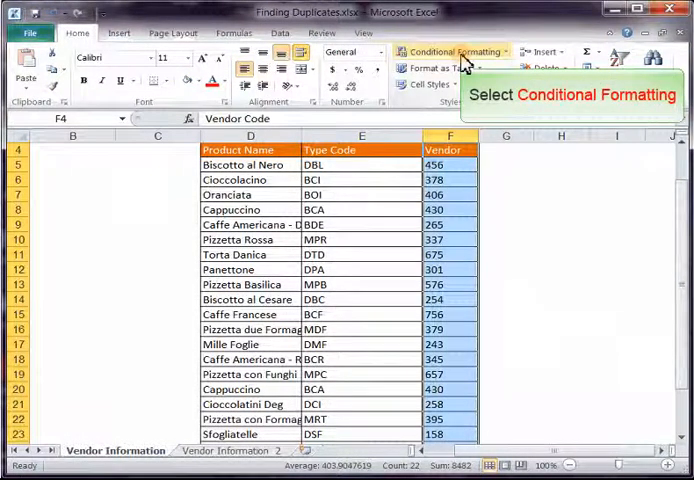
Highlight duplicate Vendor values (430) with Light Red Fill and Dark Red Text
click(452, 51)
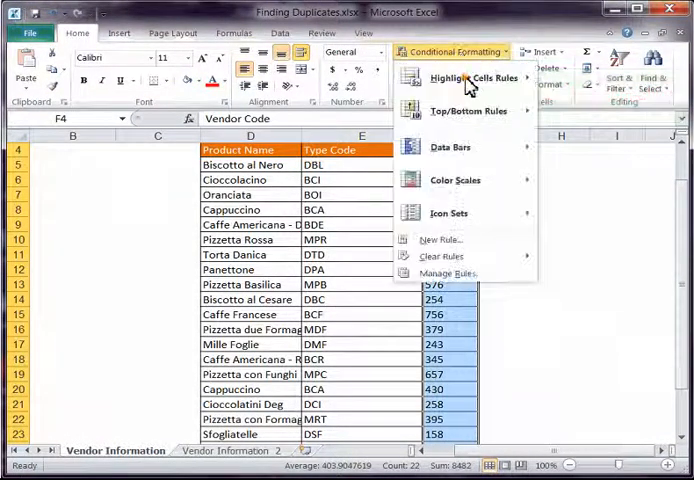
mouse_move(474, 78)
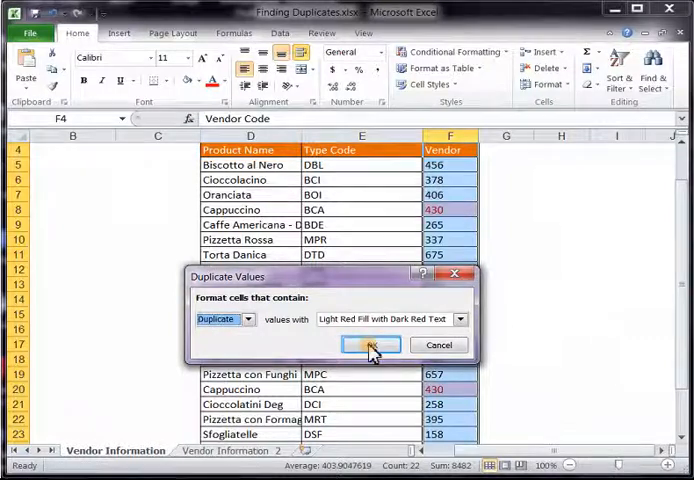
click(370, 345)
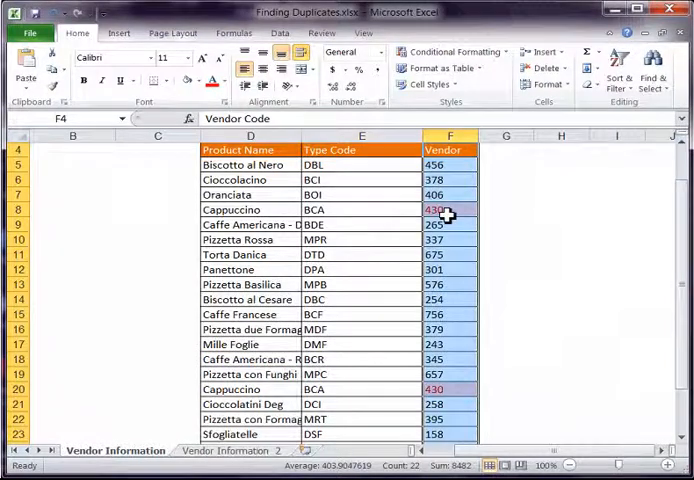
click(448, 209)
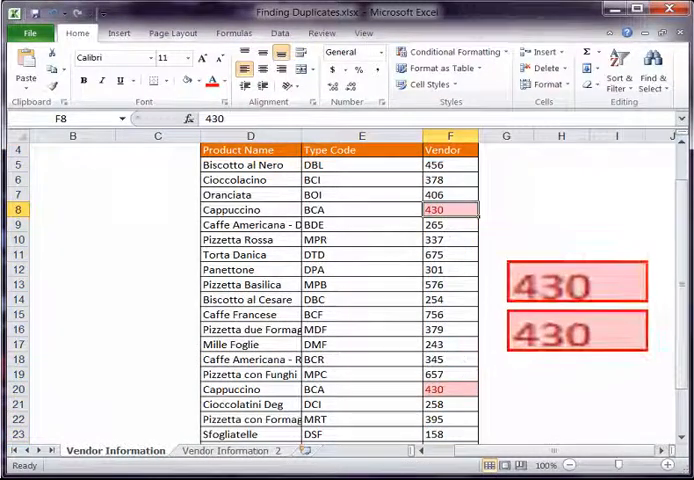
click(444, 389)
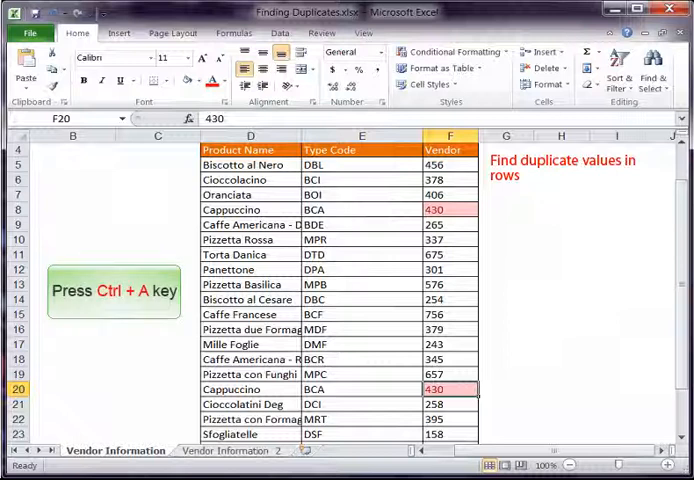
Apply a Duplicate Values rule to the entire table, marking both Cappuccino BCA 430 rows light red
key(ctrl+a)
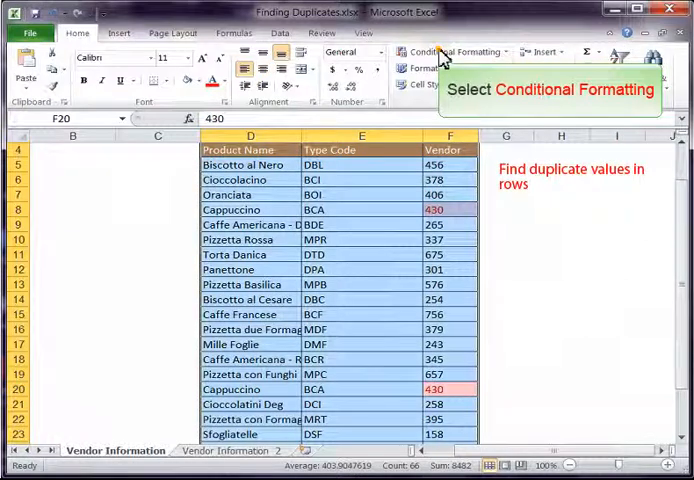
click(455, 51)
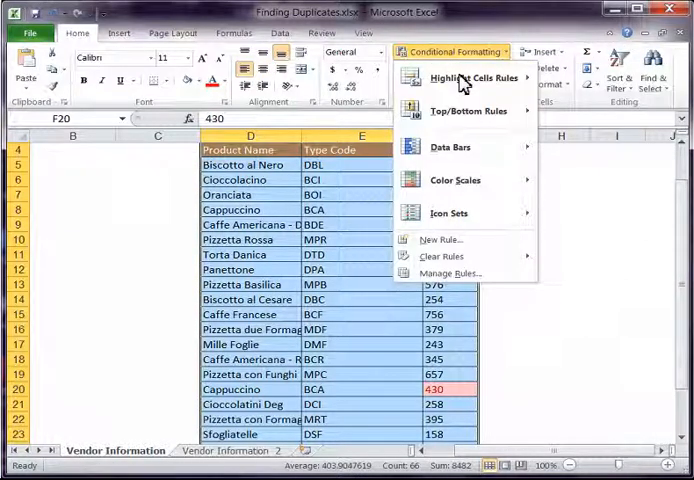
mouse_move(470, 78)
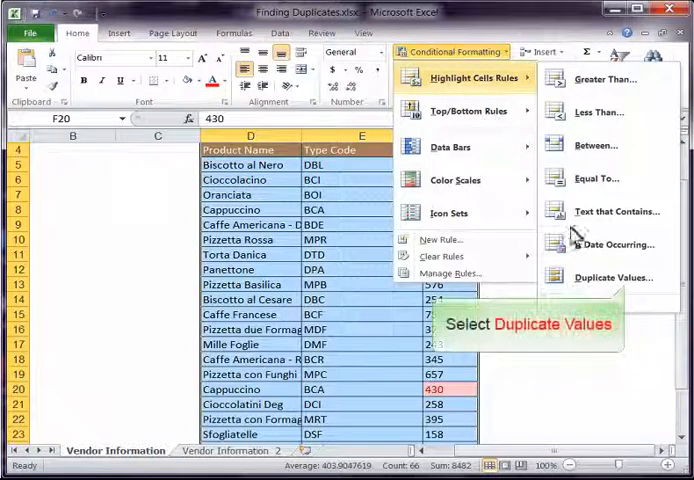
click(613, 277)
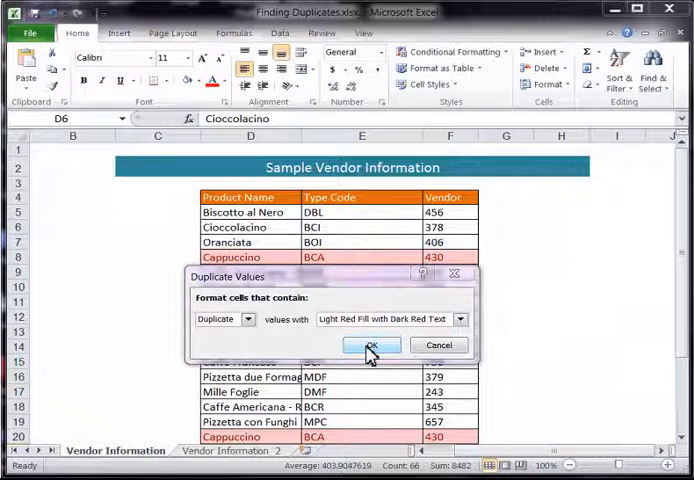
click(371, 344)
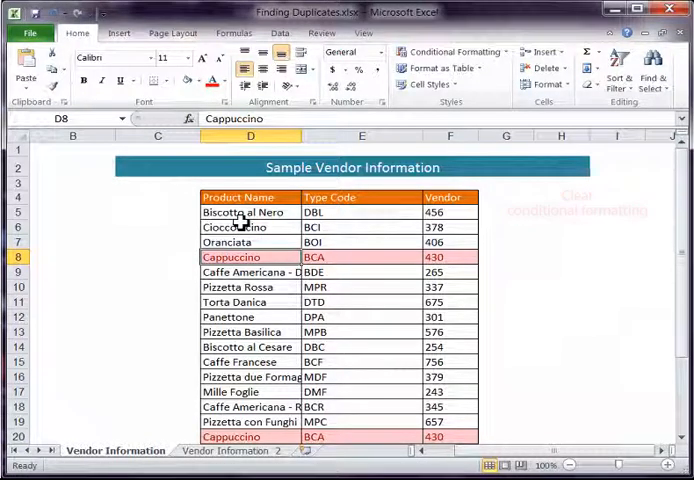
Select the whole table and clear its conditional formatting rules
key(ctrl+a)
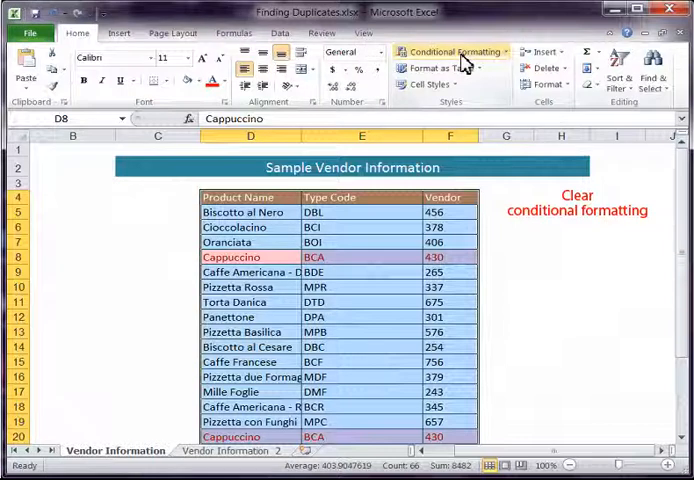
click(452, 51)
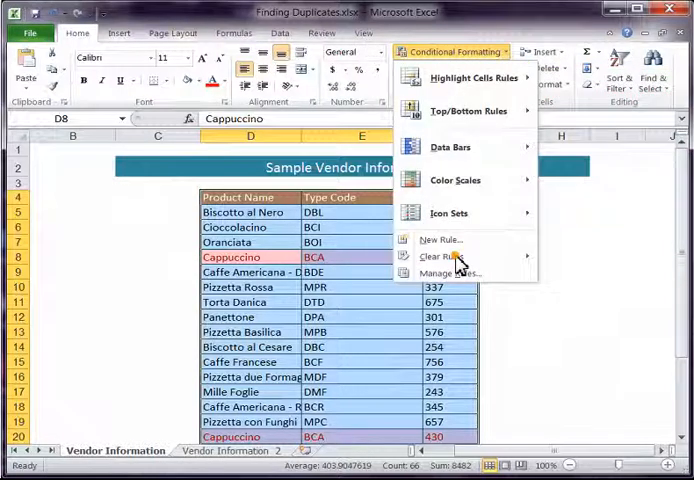
mouse_move(439, 257)
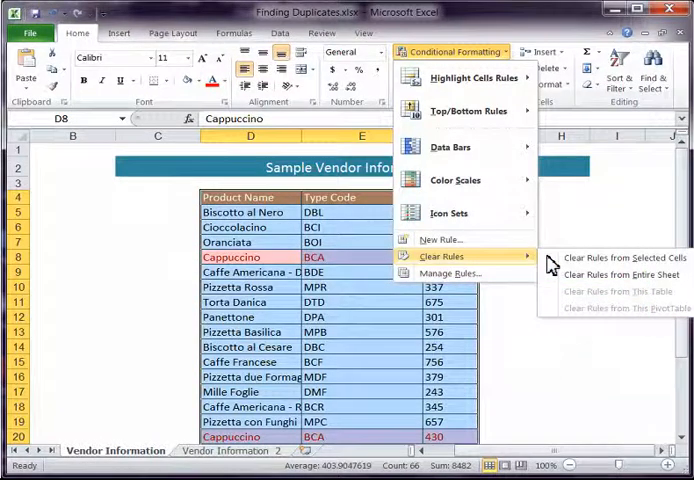
click(622, 274)
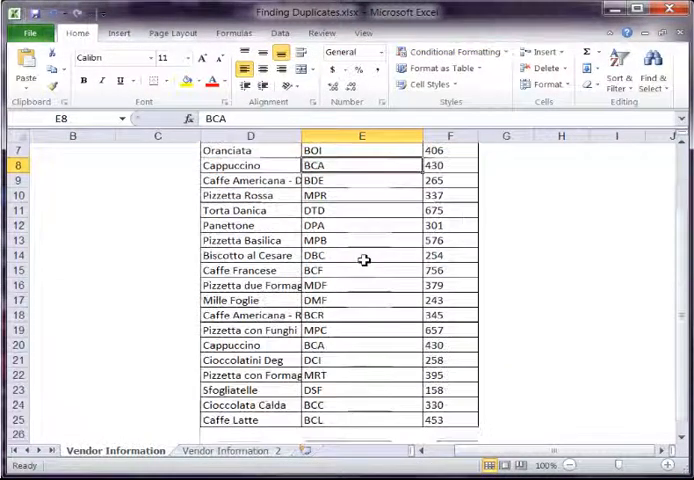